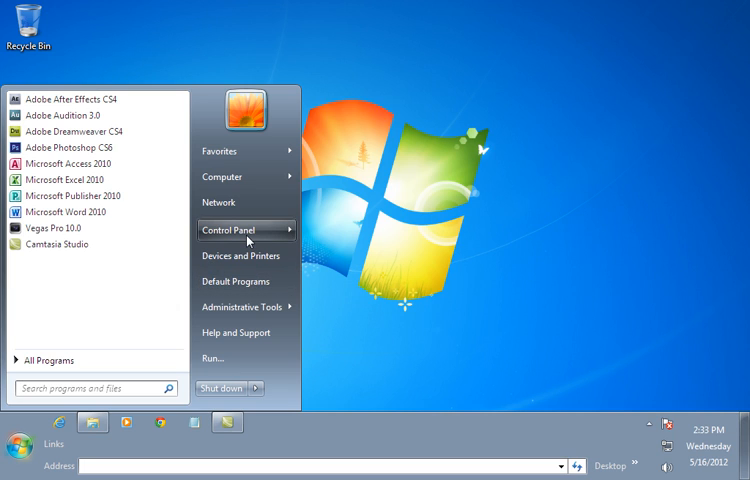
Step: Expand Control Panel in the Start menu to list its items, Credential Manager through System
click(228, 230)
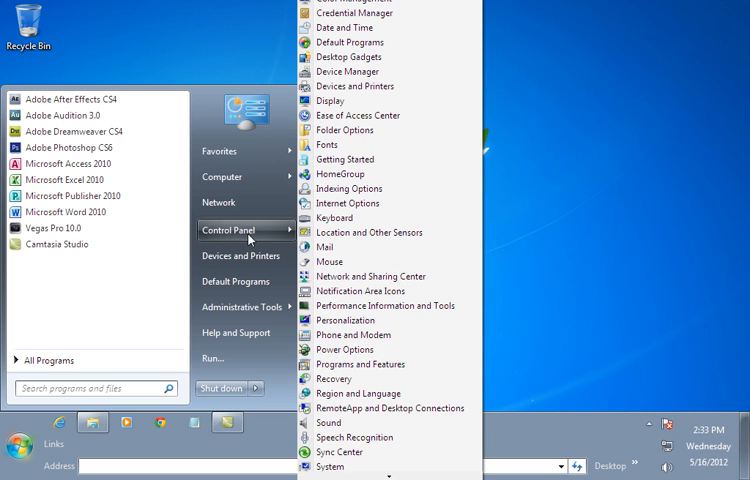
mouse_move(250, 240)
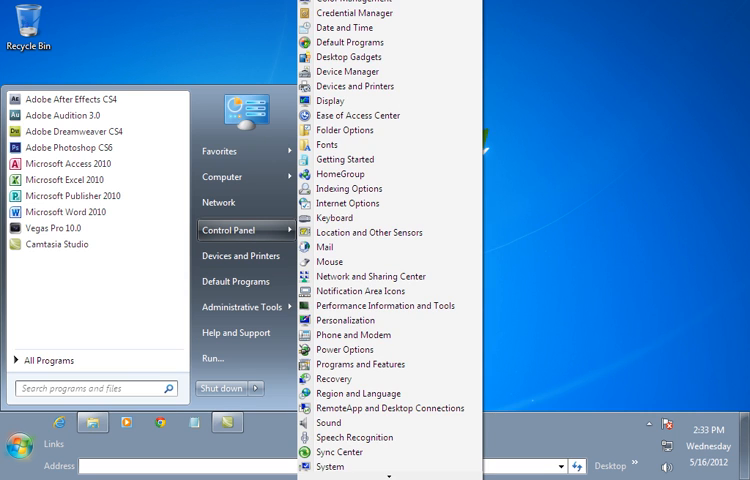